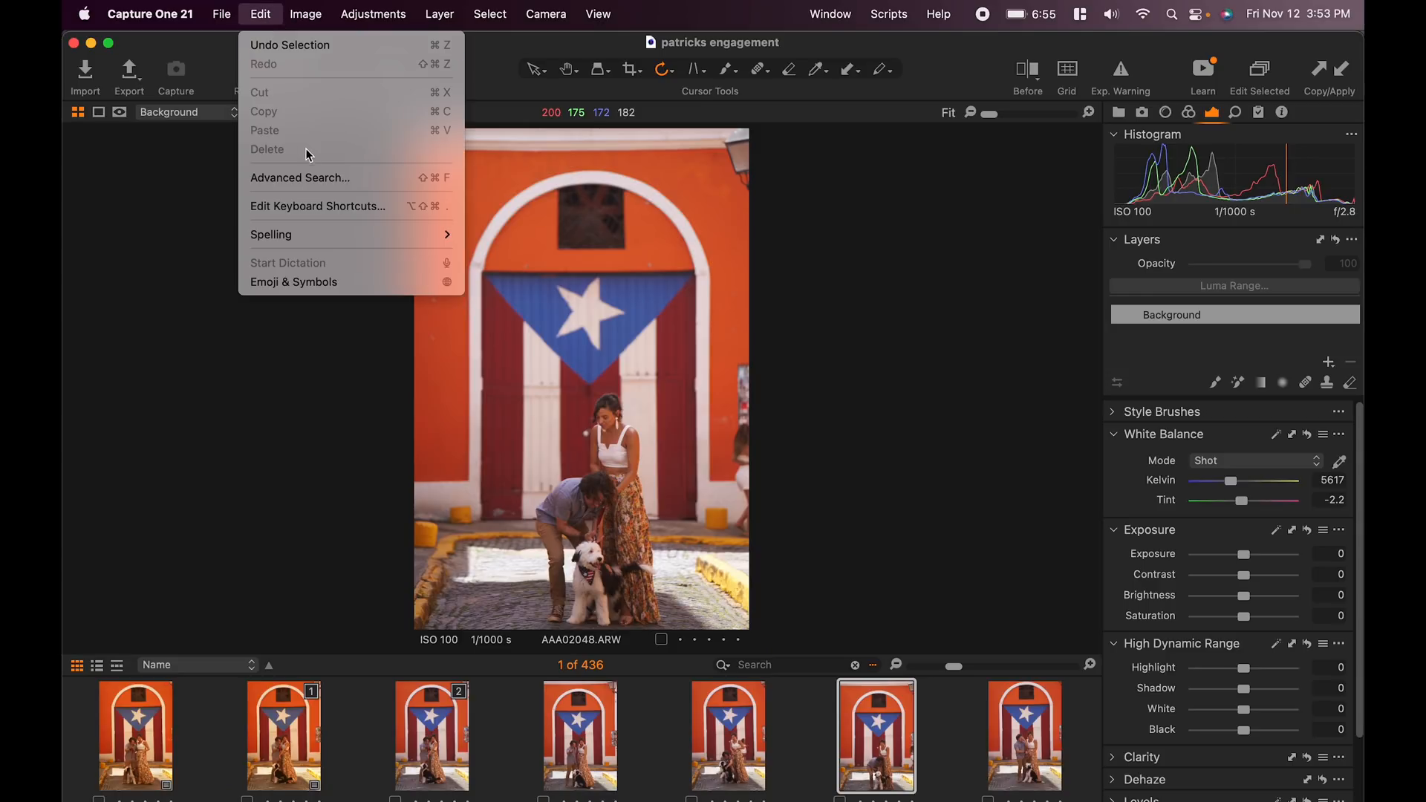
# Review the keyboard shortcuts editor and close it before rating and editing the flag-door shot.
pyautogui.click(317, 205)
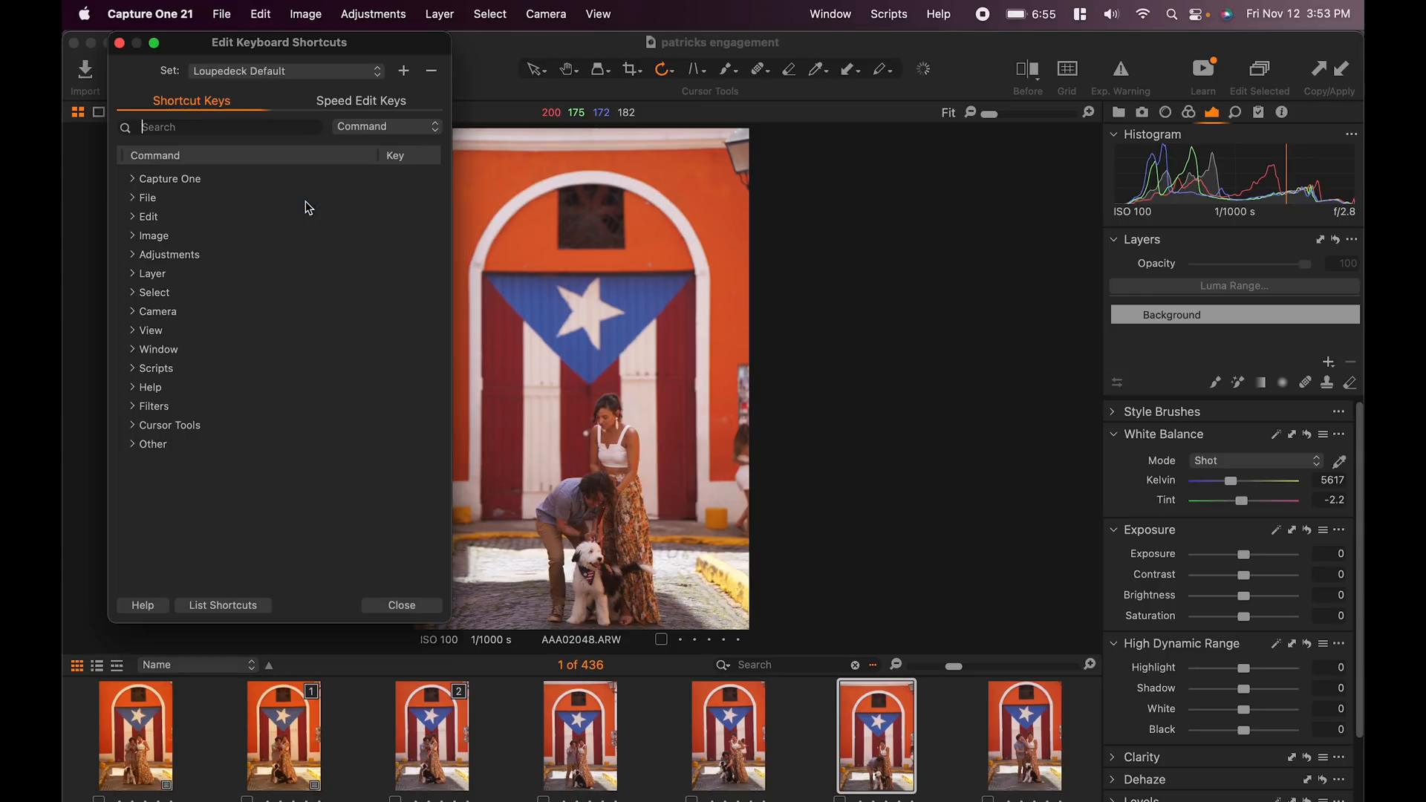
pyautogui.click(286, 72)
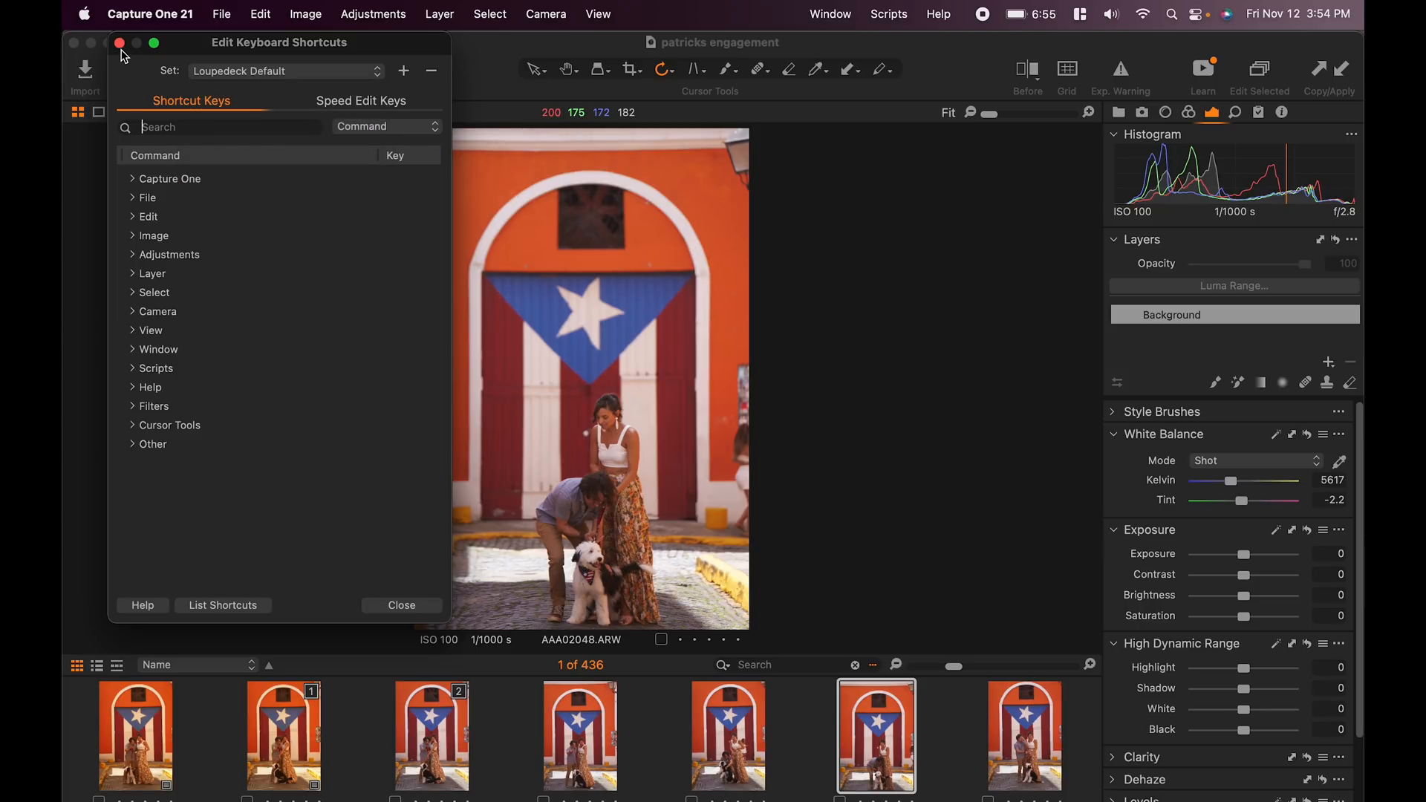
pyautogui.click(401, 604)
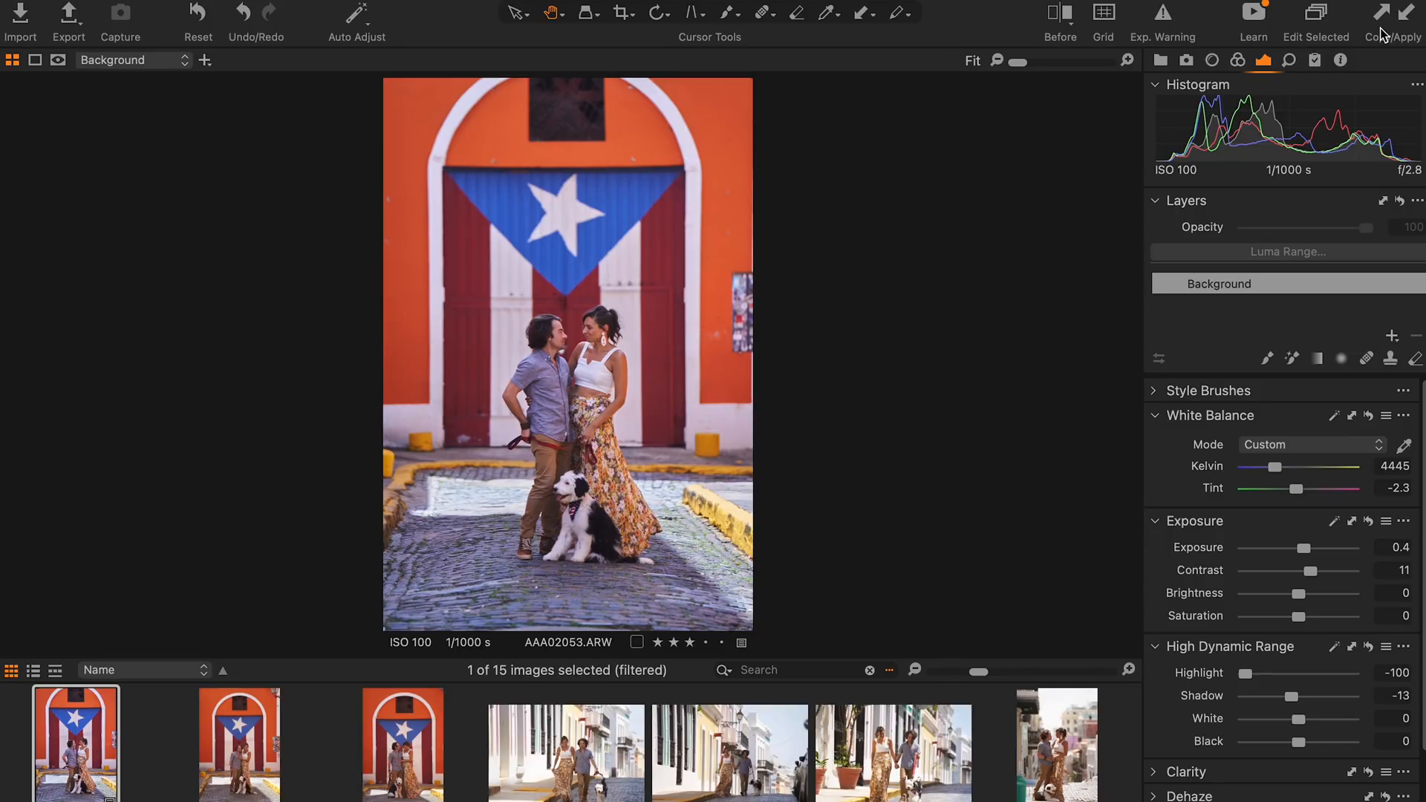
# Copy the edited flag-door photo's adjustments and apply them to the other door shots.
pyautogui.click(403, 744)
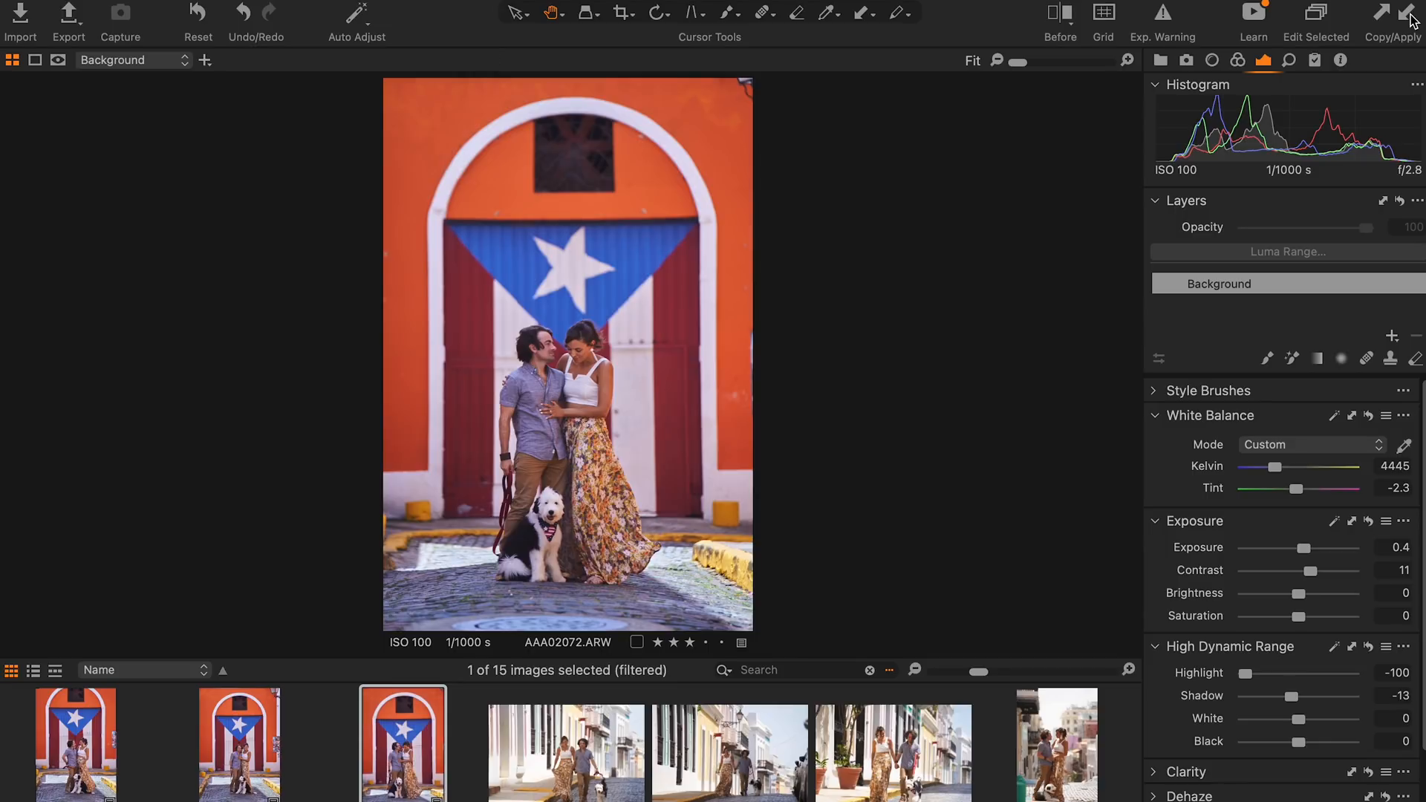
pyautogui.click(565, 751)
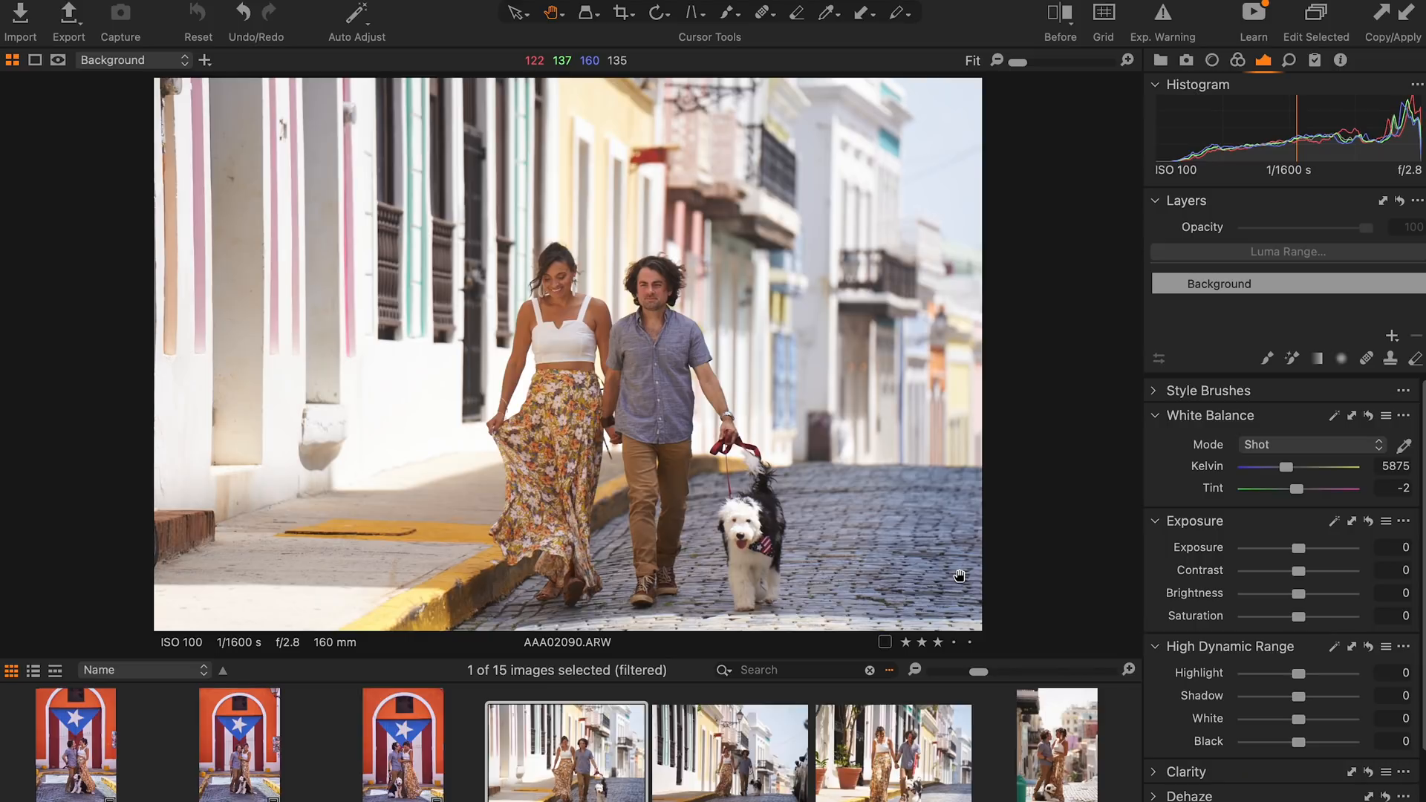
# Select the street-walking photo and brighten it to exposure about 1.08 with highlights pulled down.
pyautogui.click(728, 753)
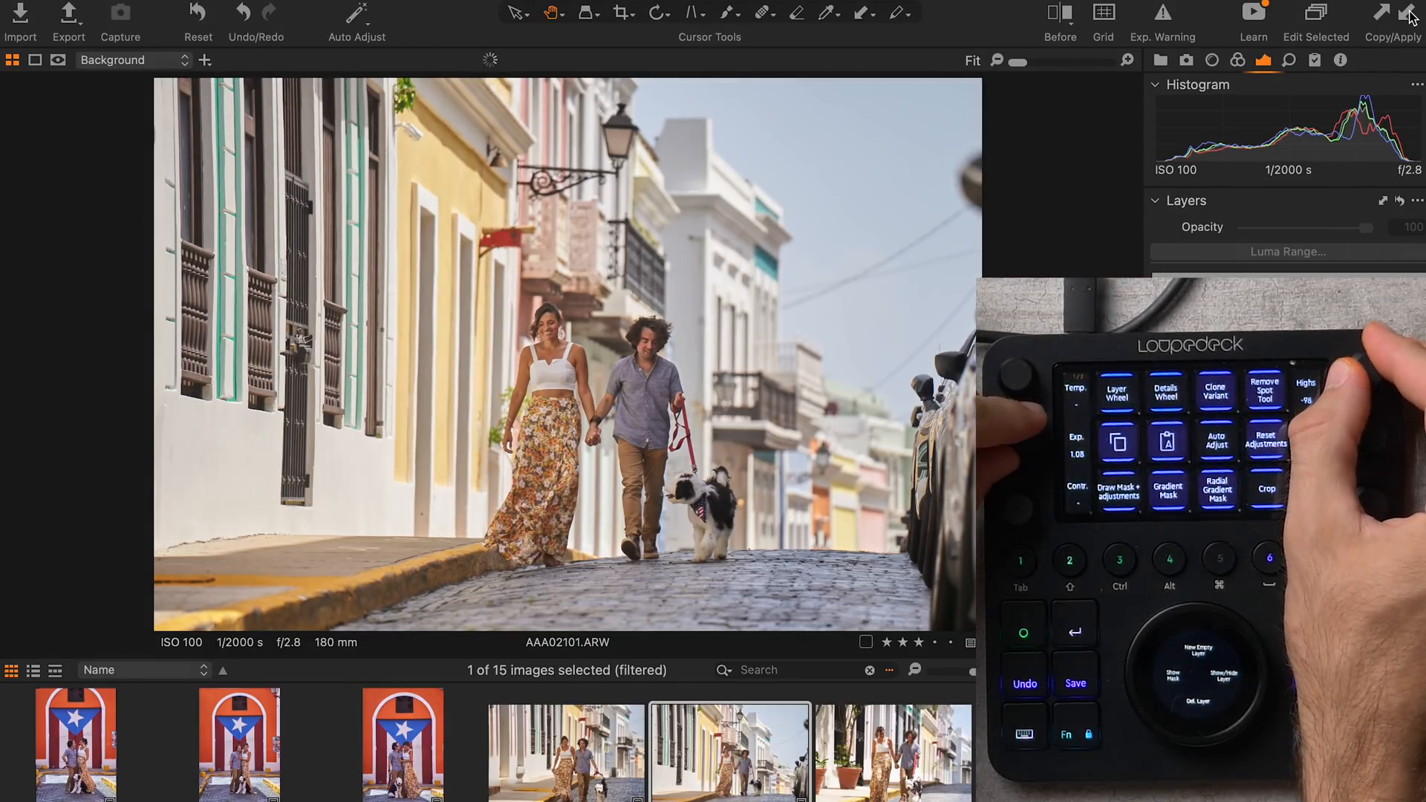
# Reframe the street-walking photo with the Crop tool and confirm the new crop.
pyautogui.click(623, 13)
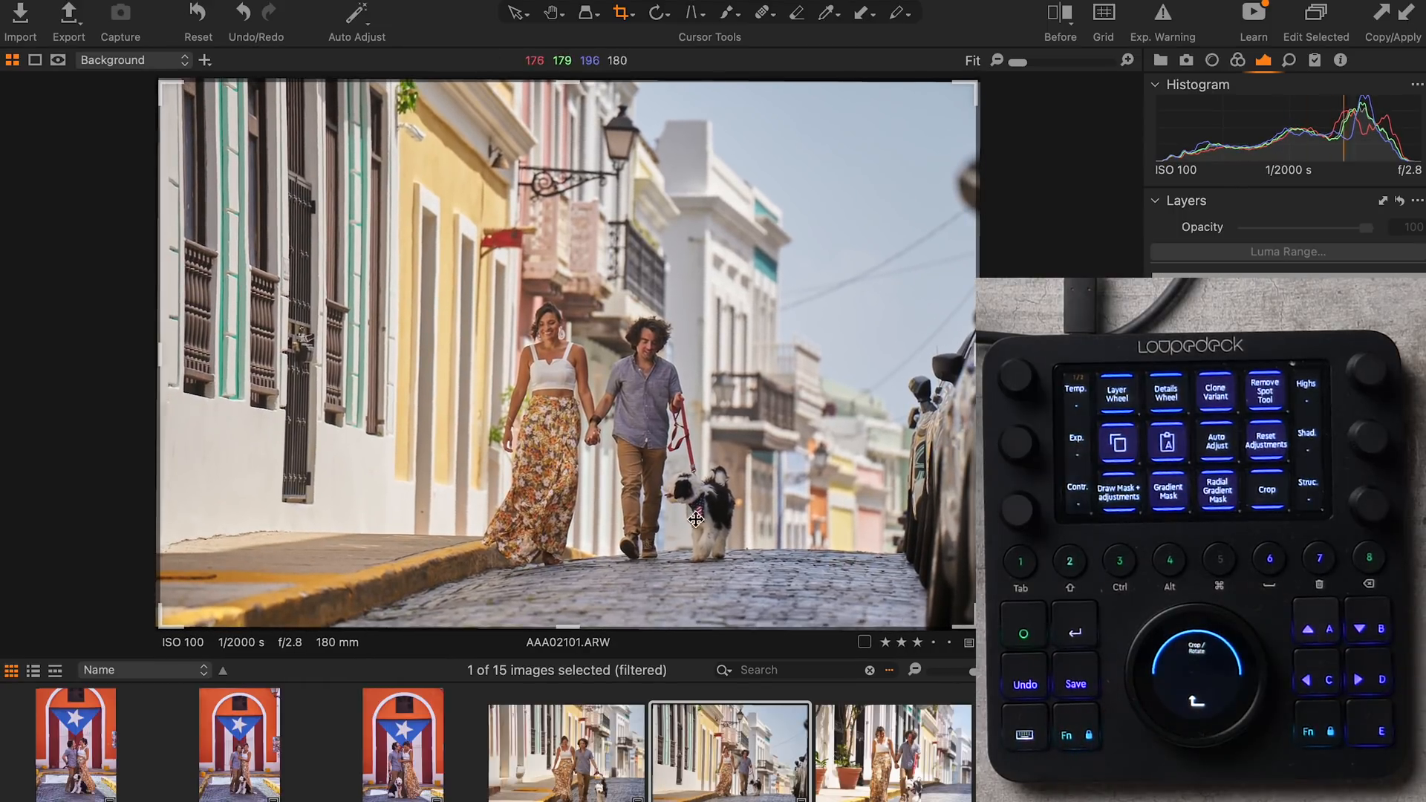
pyautogui.click(623, 15)
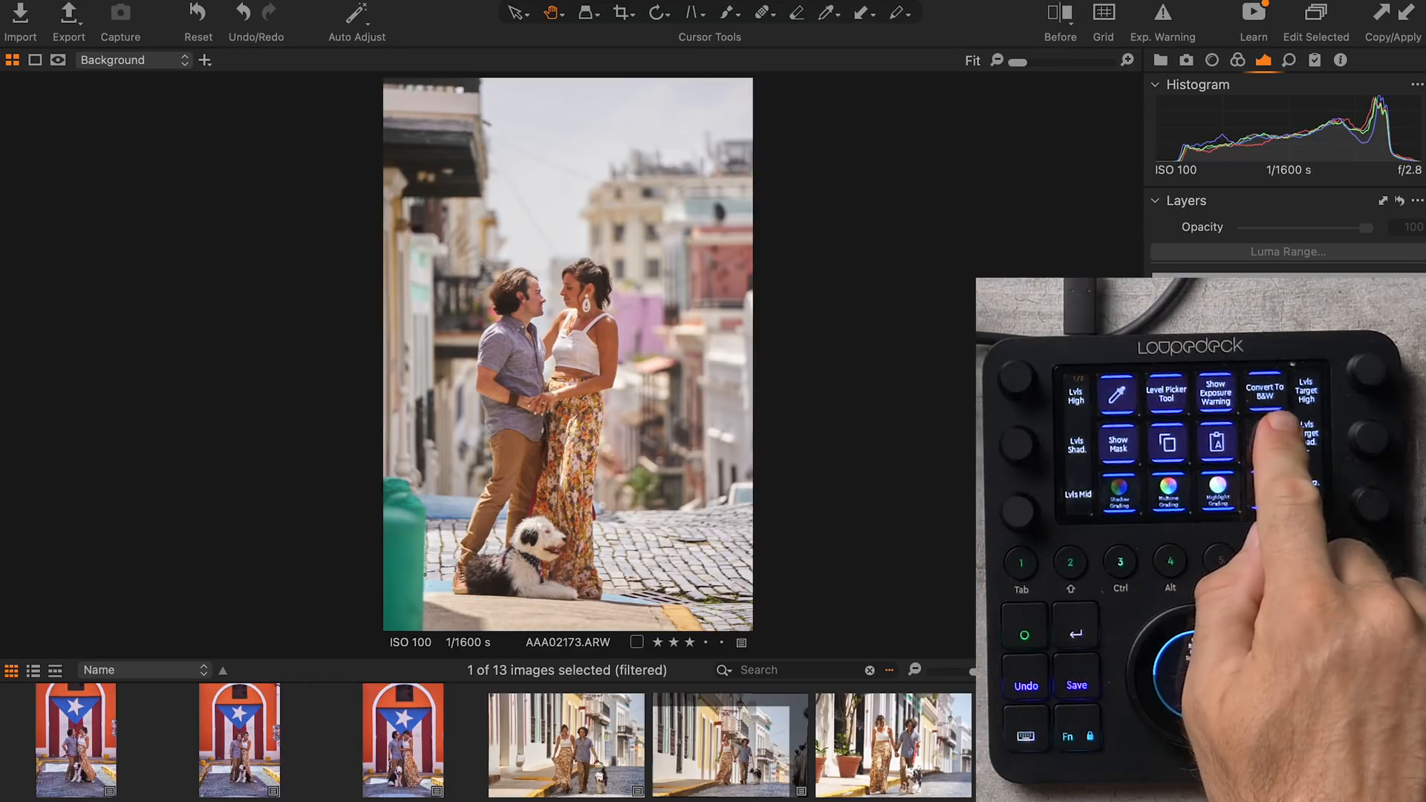
# Convert the facing-each-other portrait to black and white and apply the look.
pyautogui.click(1261, 390)
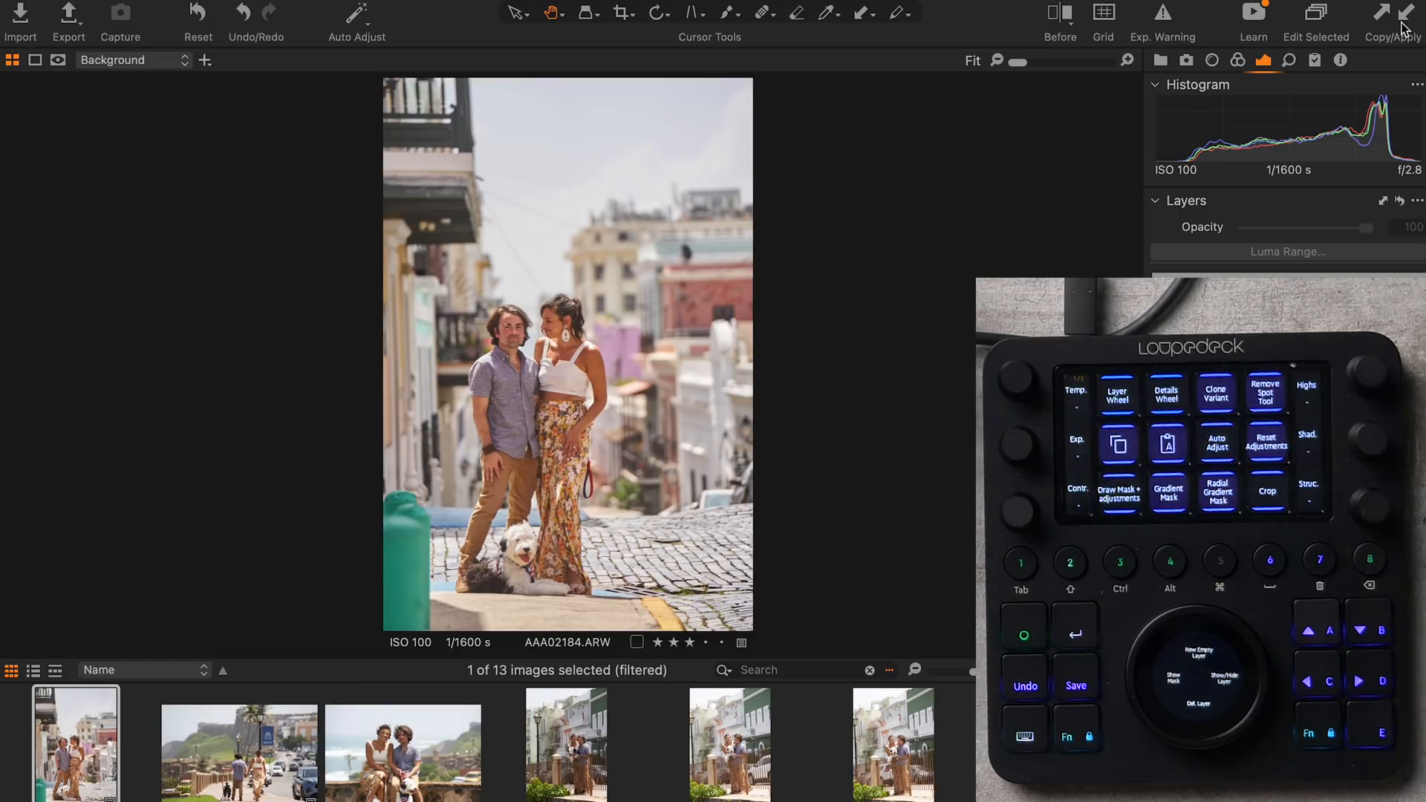
pyautogui.click(239, 748)
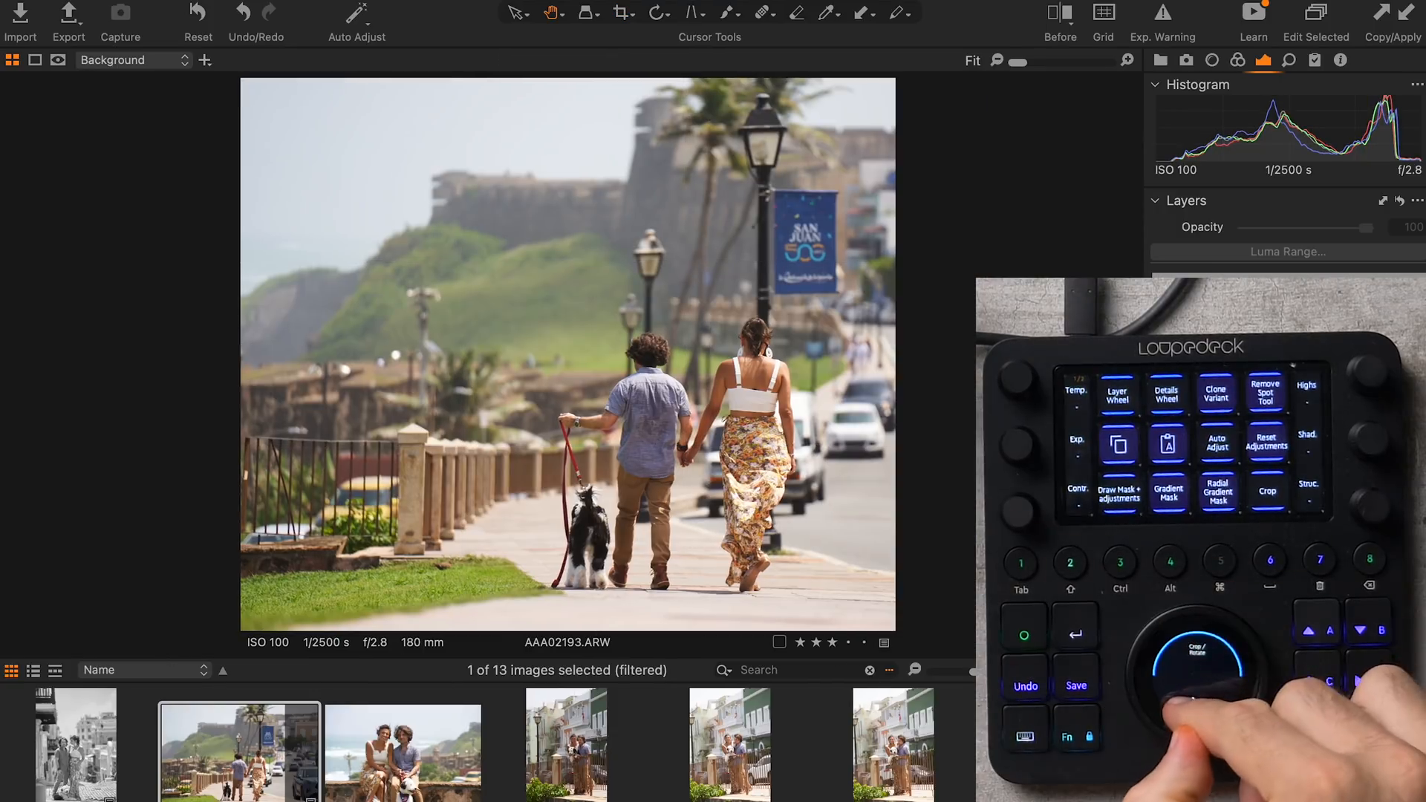
# Apply the B&W adjustments to the second sloped-street photo and move to the railing close-up.
pyautogui.click(403, 751)
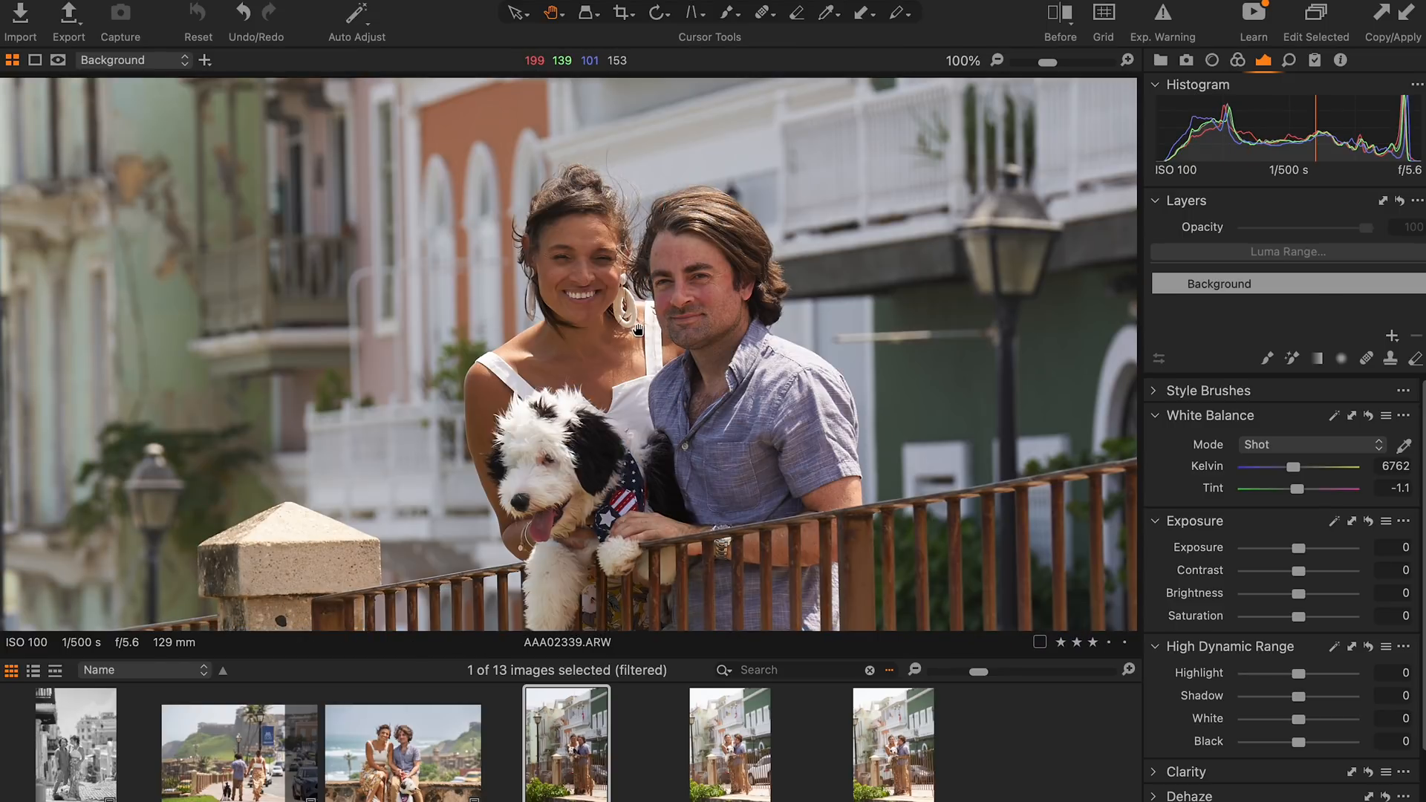
pyautogui.click(729, 742)
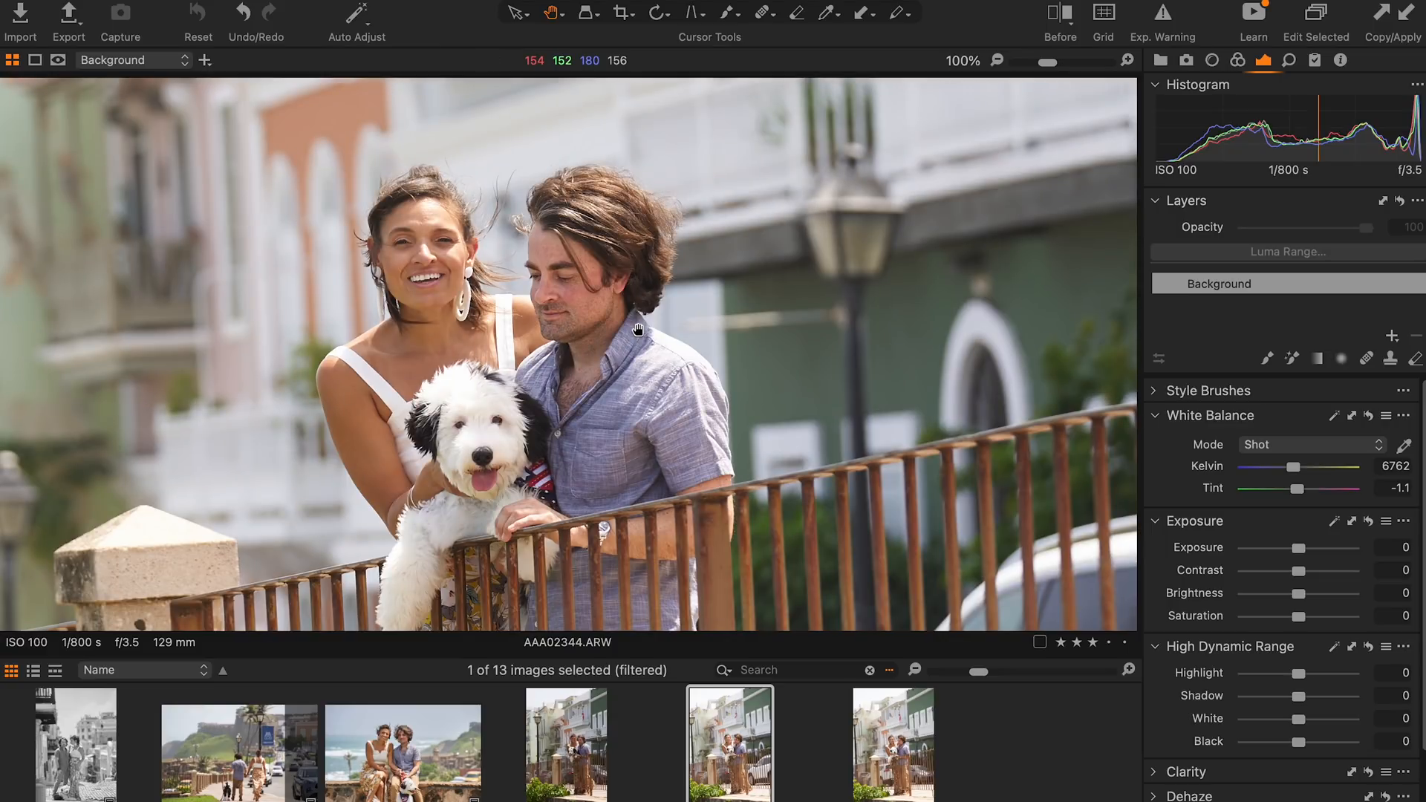